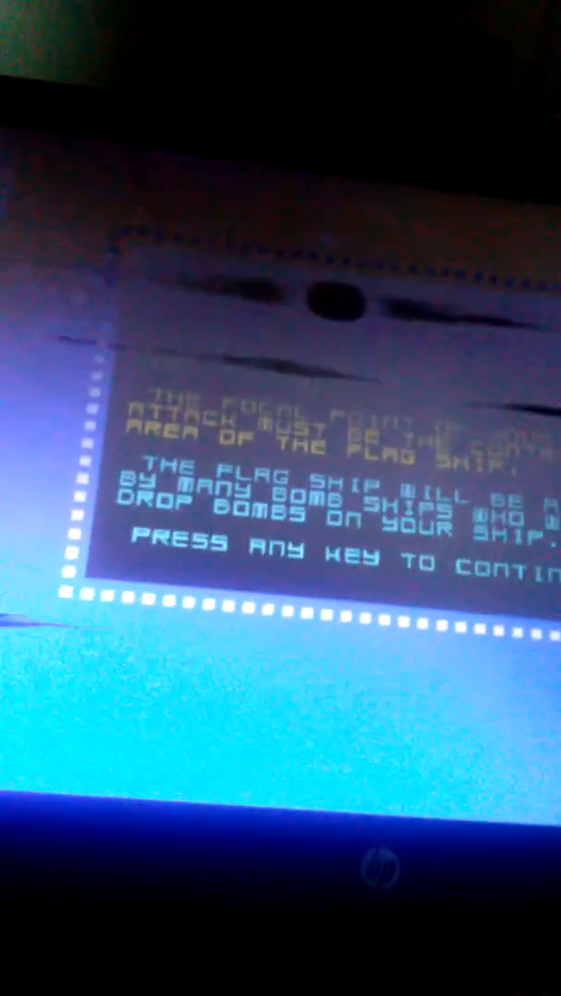
- Press space to dismiss the Cosmic Raiders flag-ship instruction screen
key(space)
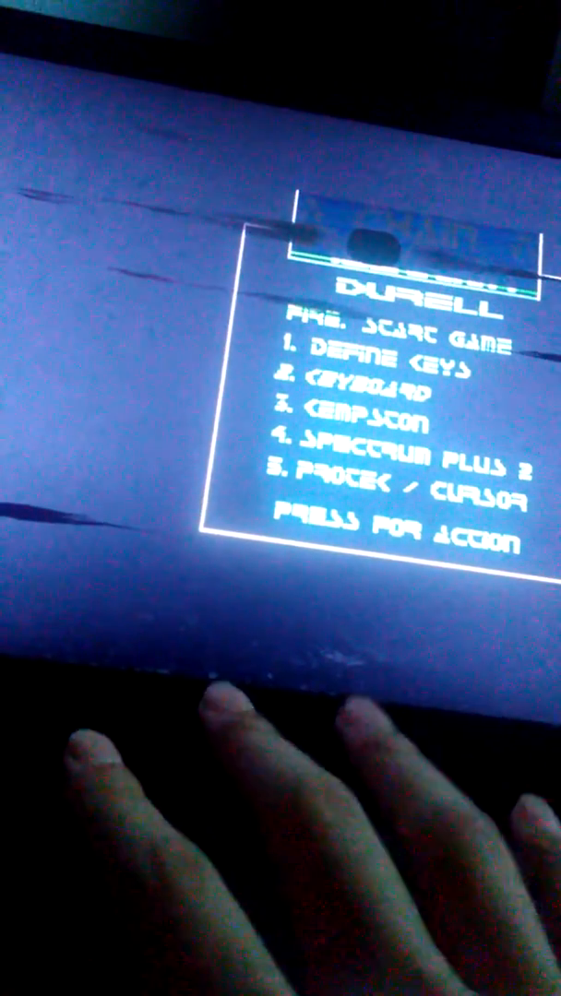